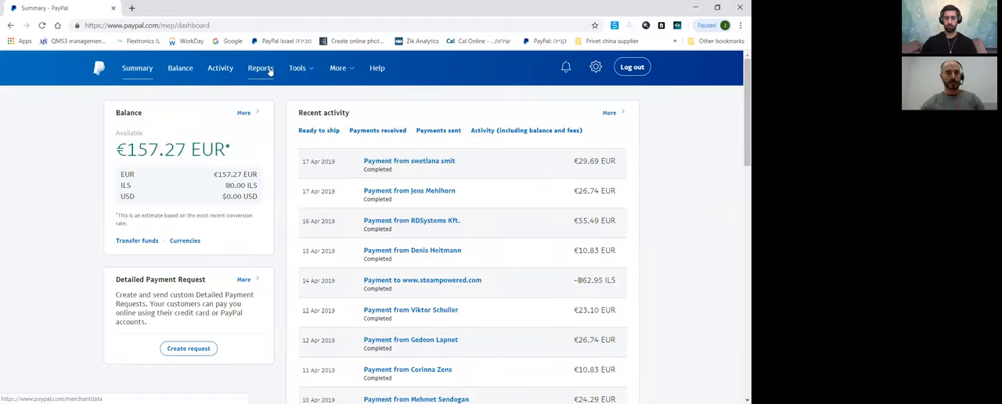
- Go to the Reports page from the PayPal dashboard's top navigation
left_click(260, 67)
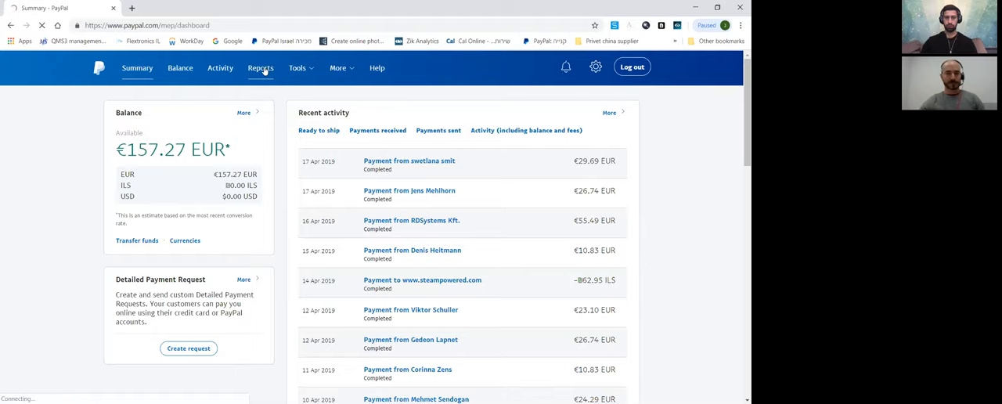
left_click(261, 68)
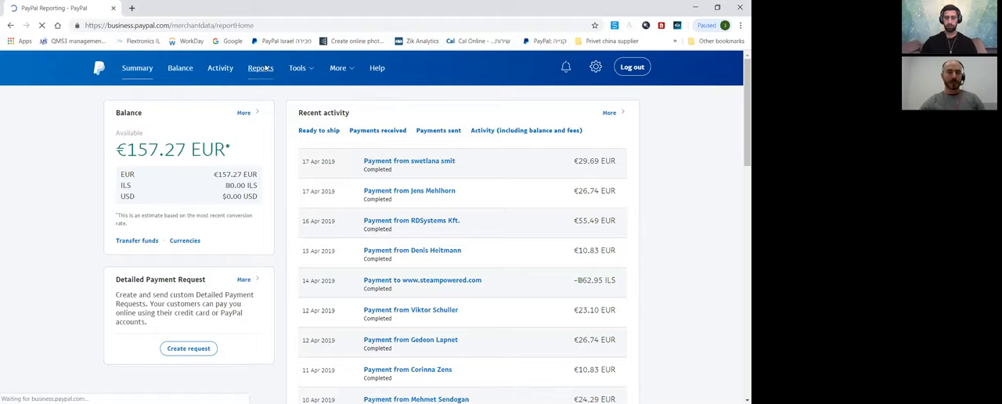
left_click(261, 67)
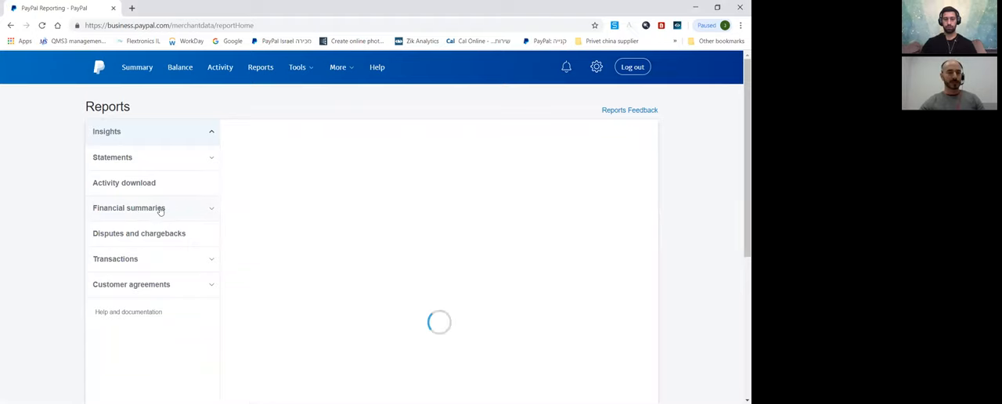
- Under Financial summaries, open Monthly sales with EUR currency and November date range
left_click(129, 208)
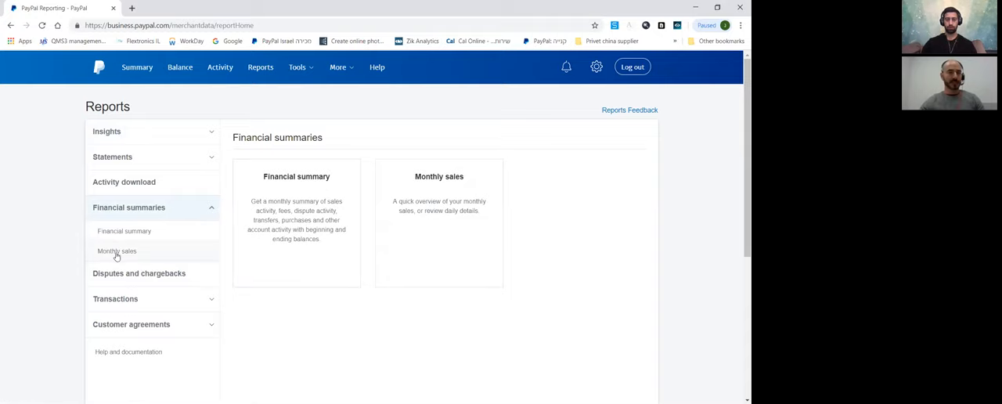
left_click(117, 251)
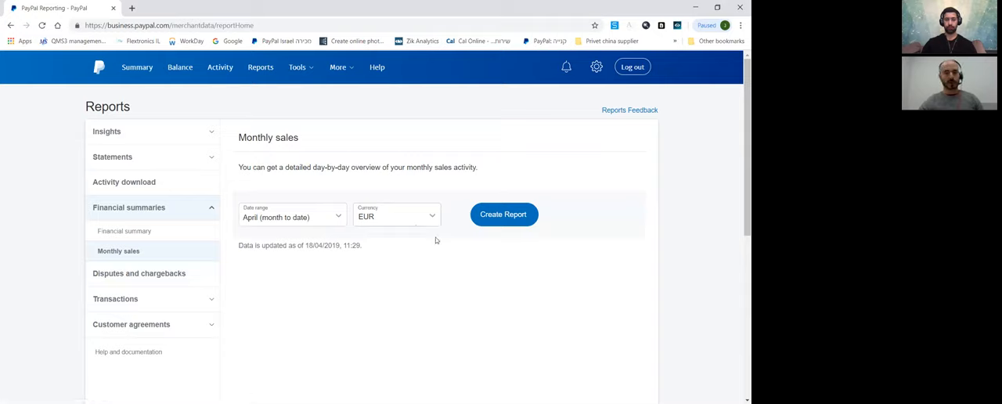
left_click(396, 216)
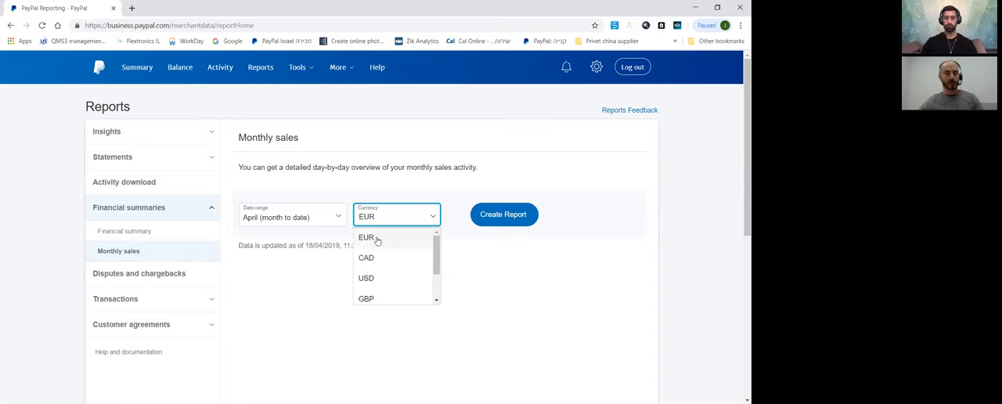
left_click(366, 237)
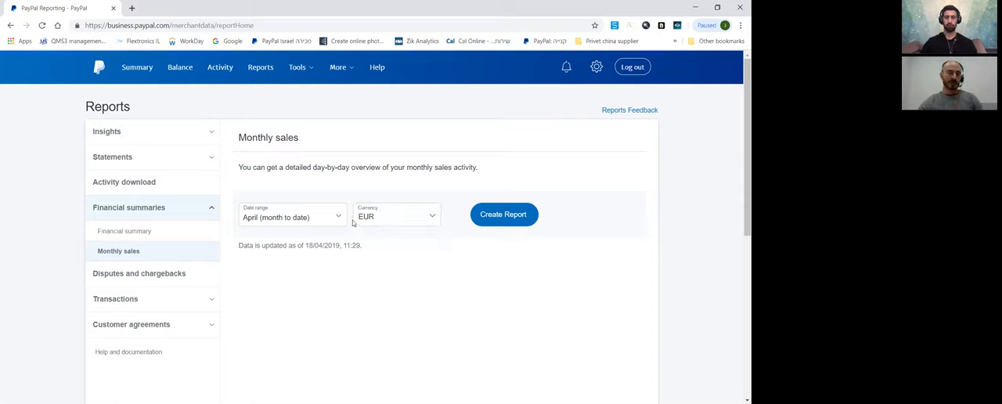
left_click(292, 217)
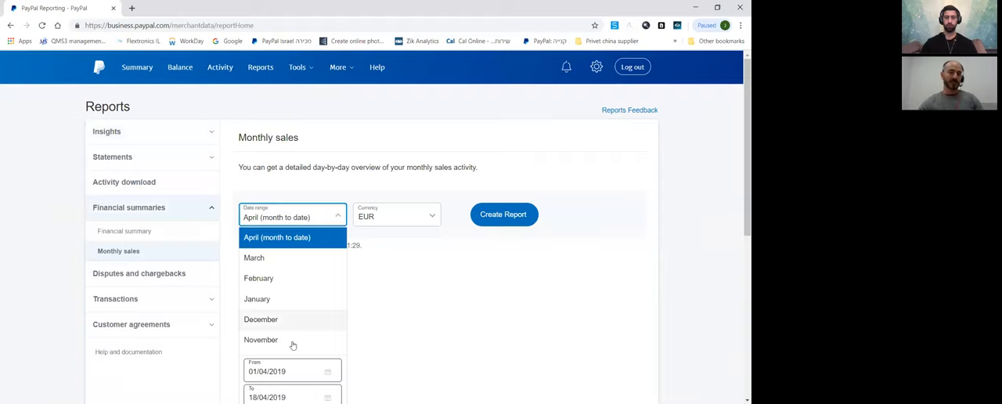
mouse_move(378, 268)
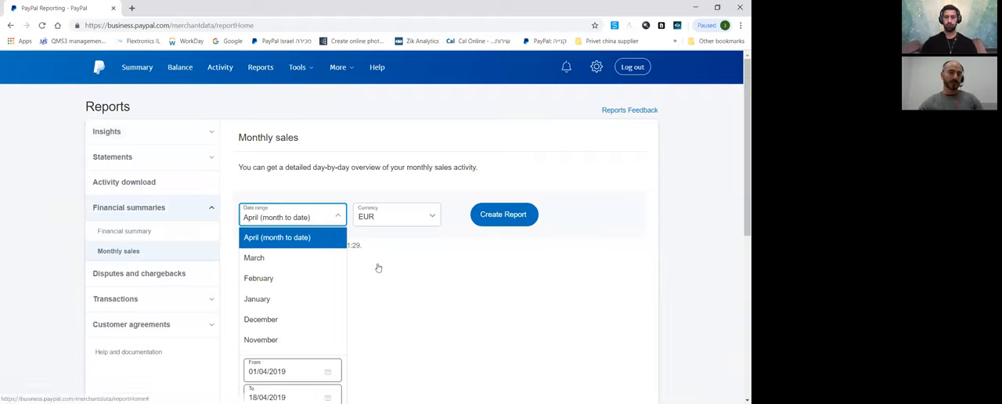
mouse_move(334, 336)
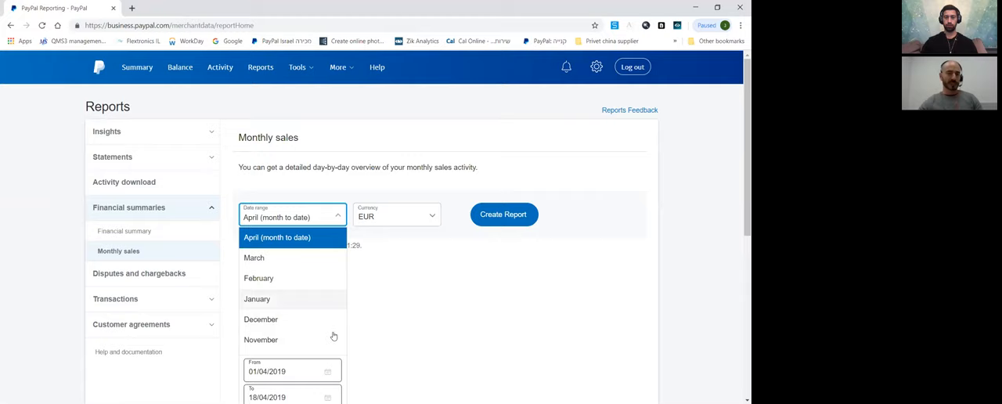
left_click(261, 339)
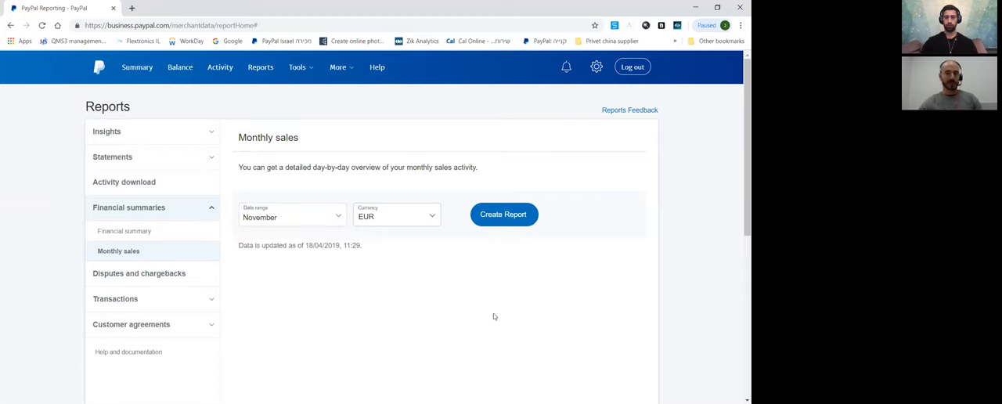
mouse_move(533, 228)
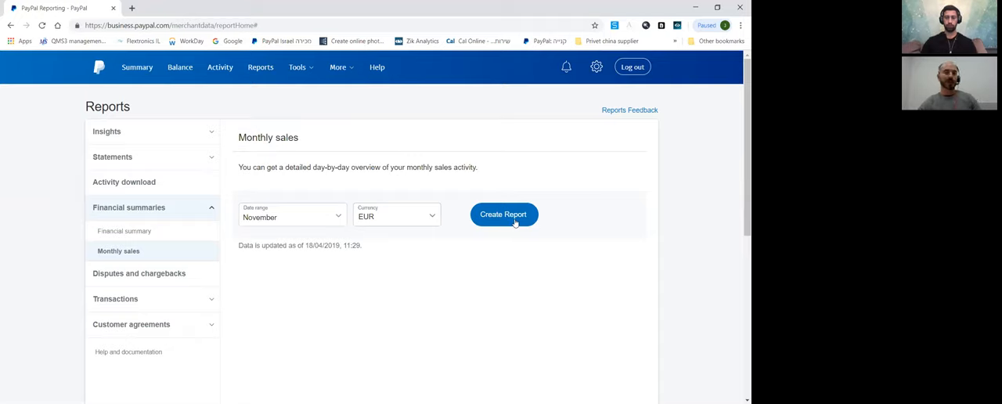
- Create the November 2018 monthly sales report and download it as EXCEL
left_click(504, 213)
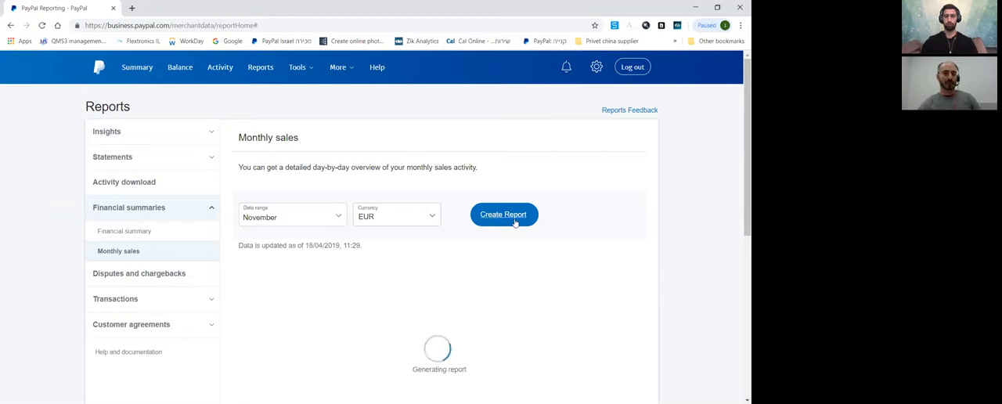
left_click(503, 214)
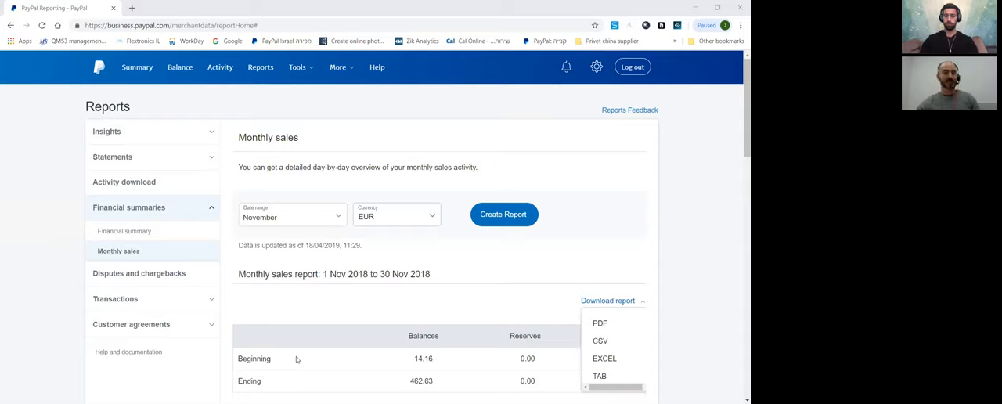
mouse_move(479, 21)
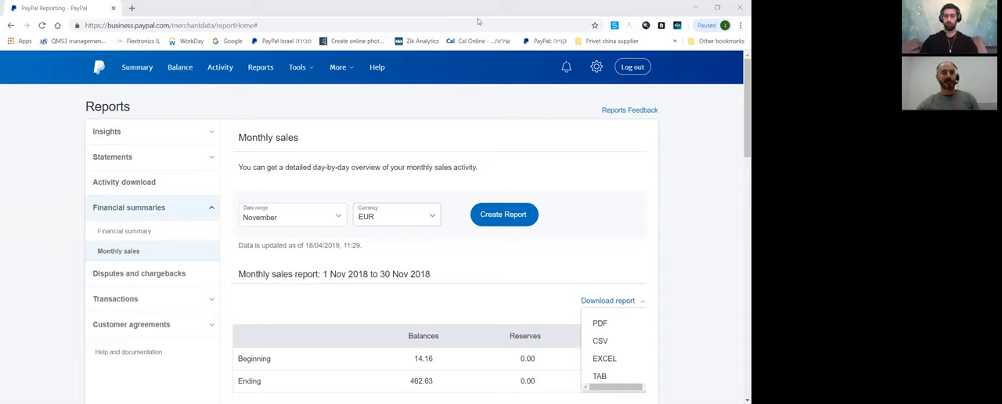
mouse_move(563, 78)
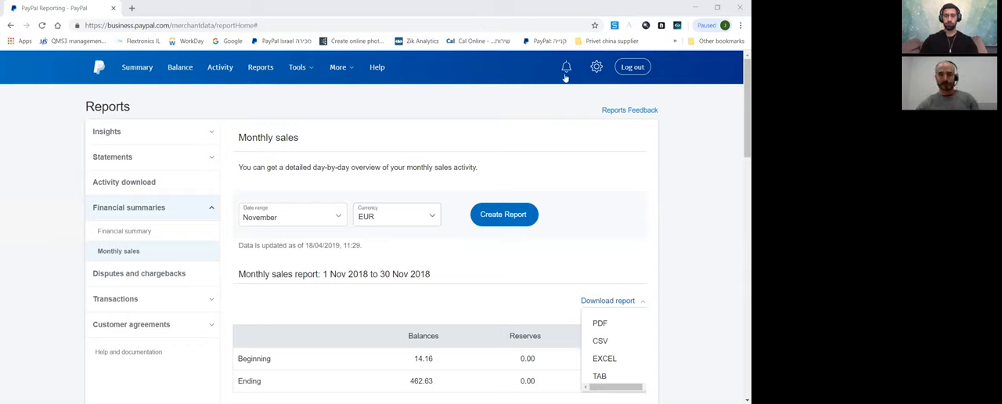
left_click(604, 358)
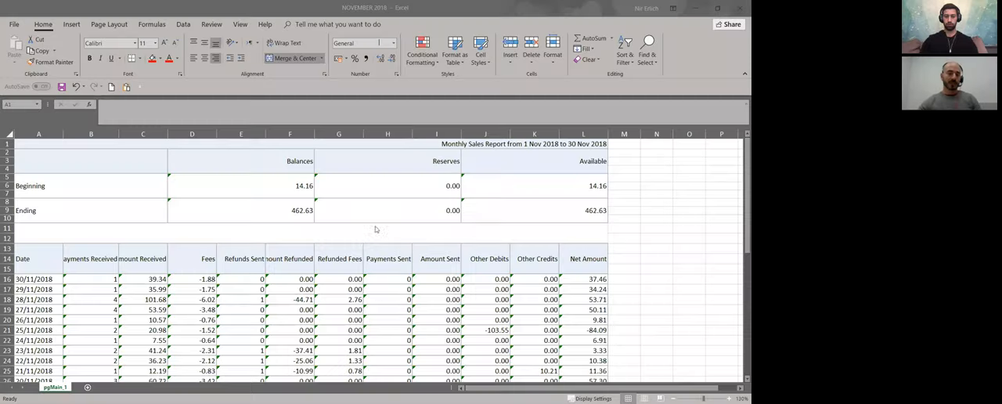
mouse_move(300, 249)
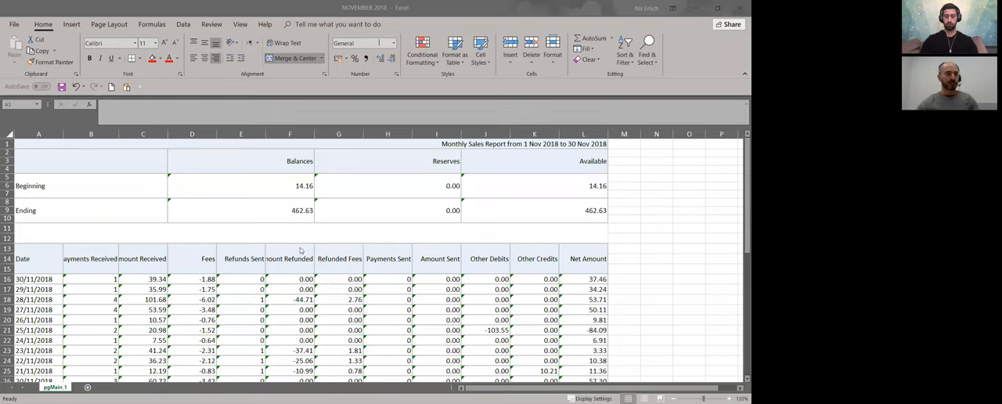
mouse_move(133, 233)
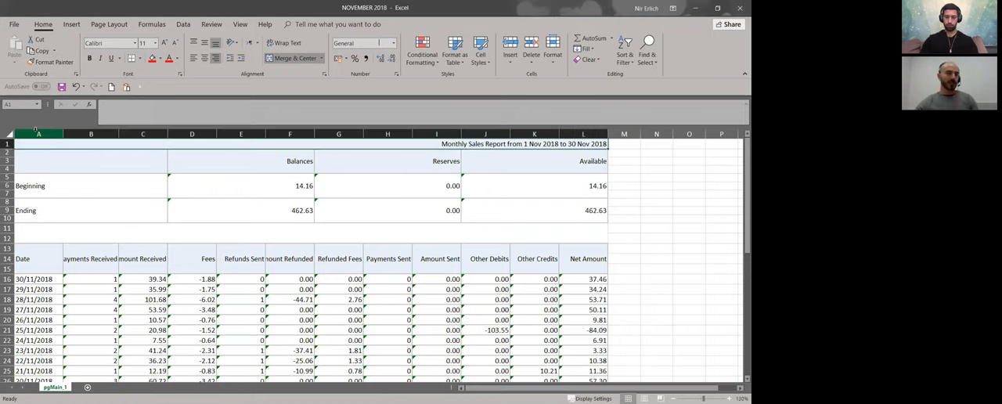
- Select column A and scroll through the daily rows to the Total row (net 448.47)
left_click(38, 133)
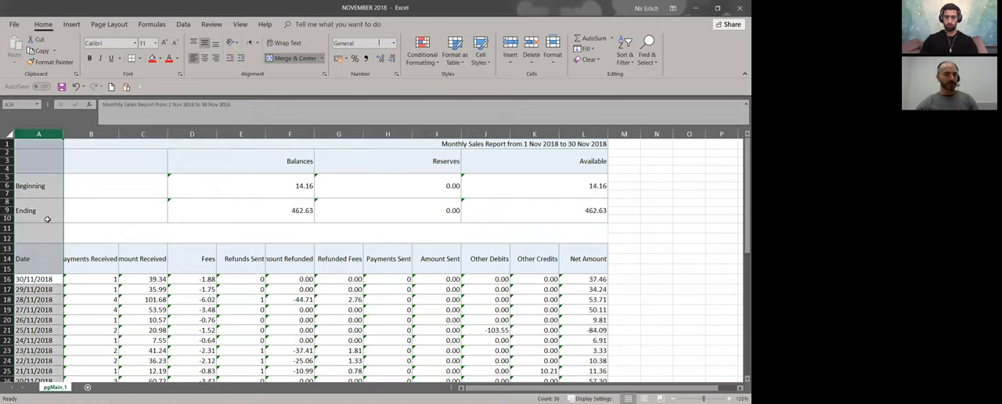
scroll("down", 3)
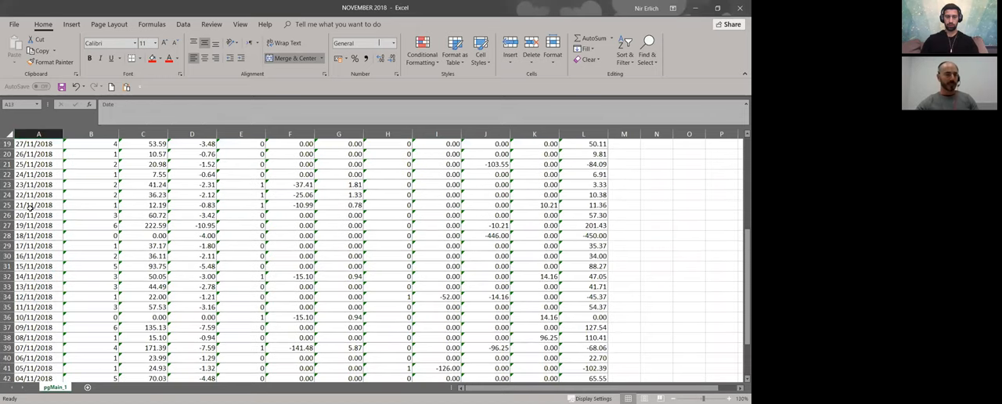
scroll("down", 3)
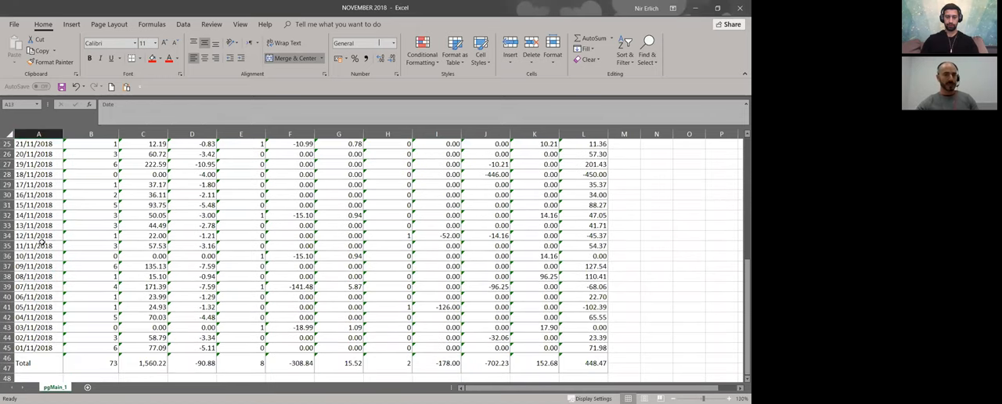
scroll("down", 3)
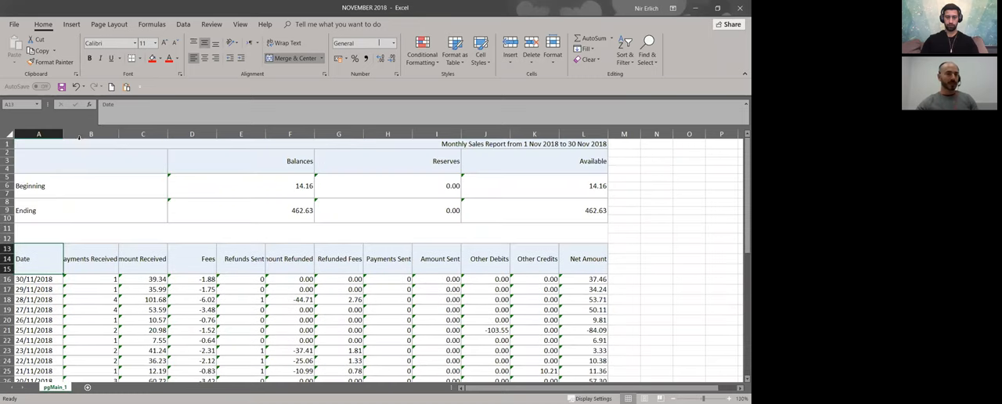
- Pick out the Payments Received heading, first day's count, and total of 73
left_click(91, 134)
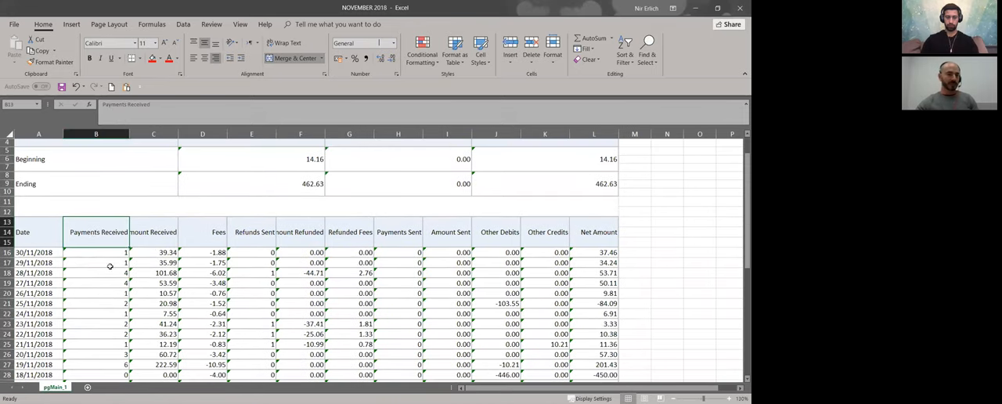
left_click(95, 252)
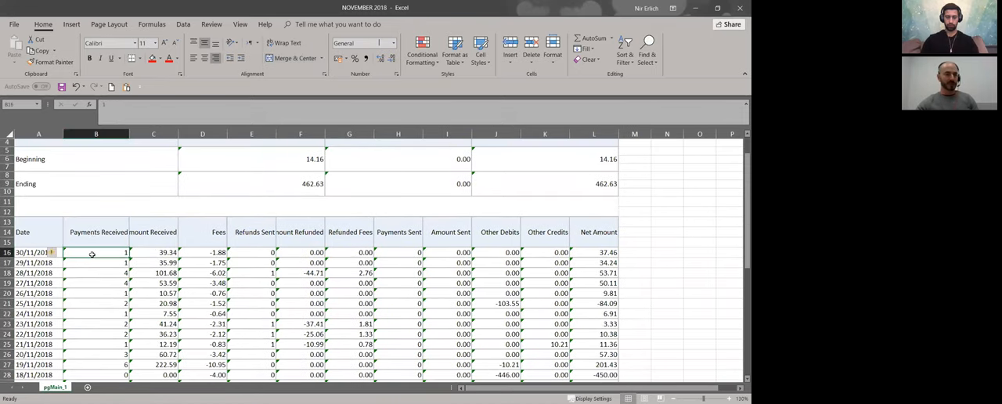
scroll("down", 3)
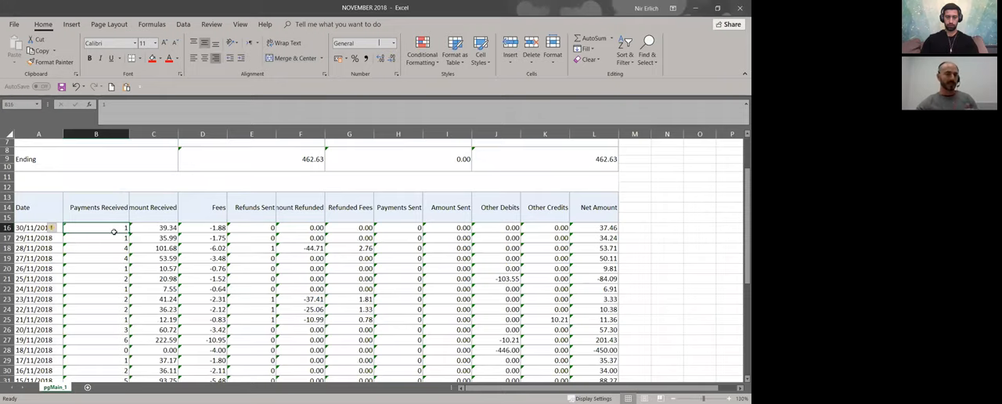
scroll("down", 3)
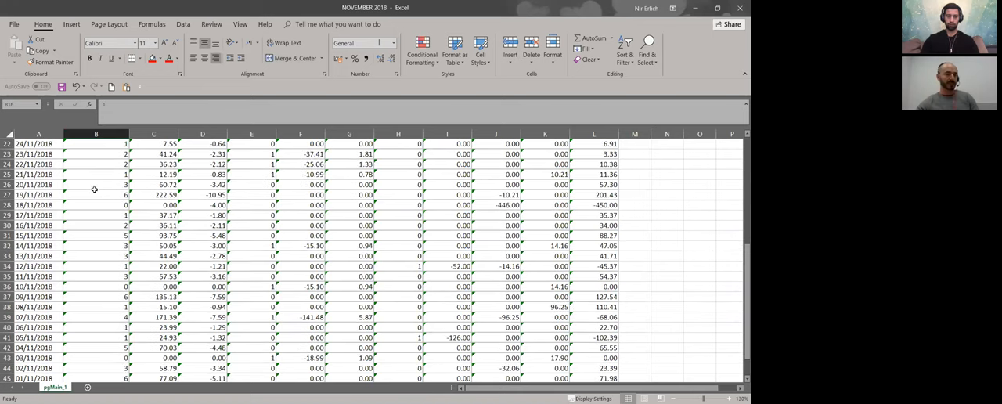
scroll("down", 3)
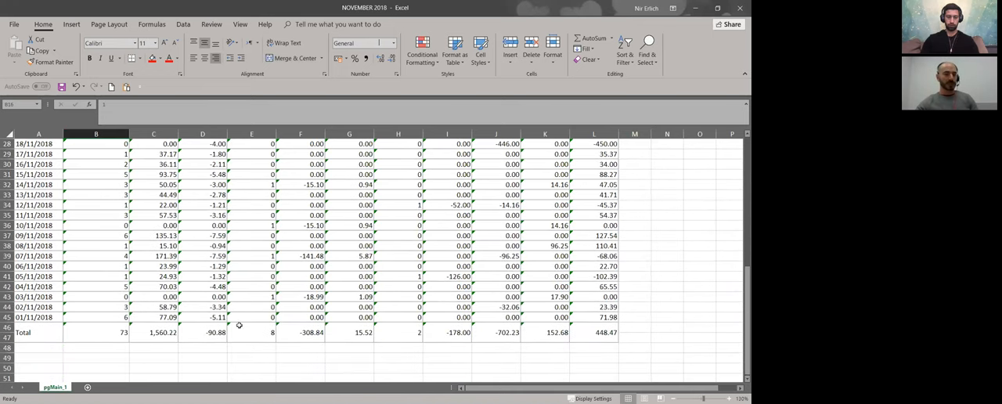
mouse_move(99, 331)
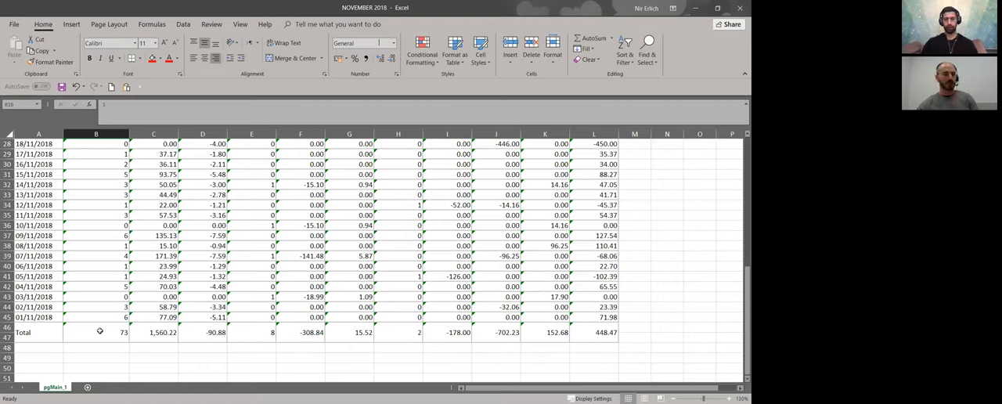
left_click(96, 326)
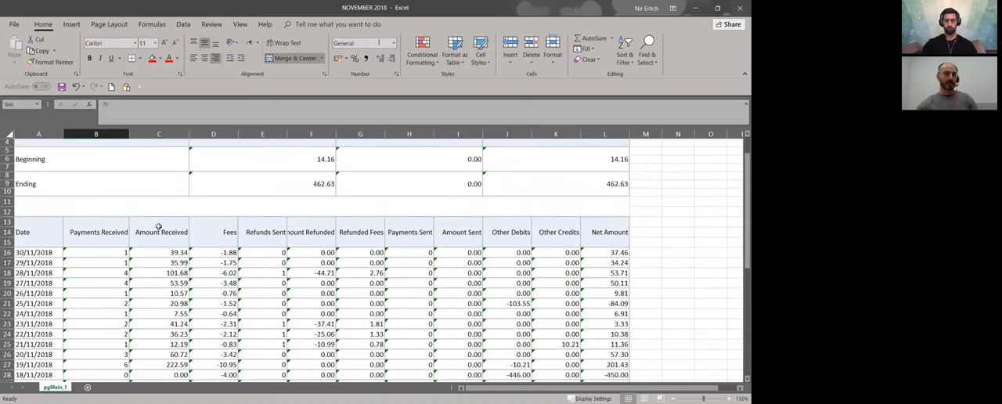
left_click(159, 232)
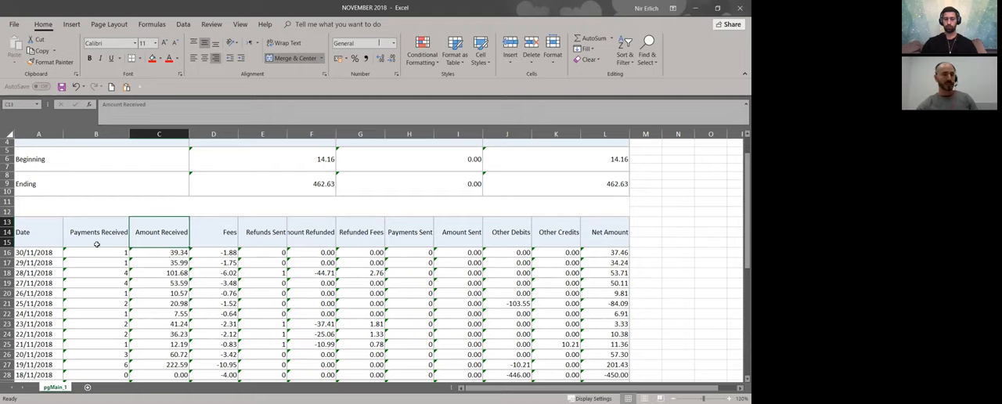
mouse_move(54, 261)
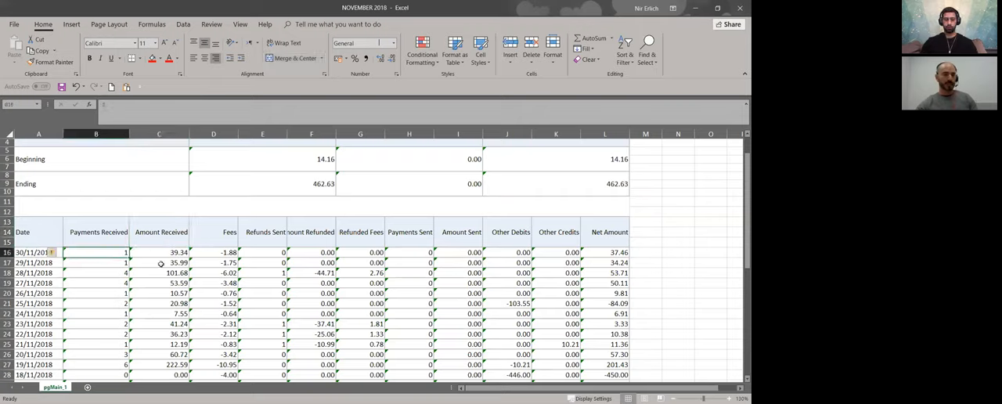
scroll("down", 3)
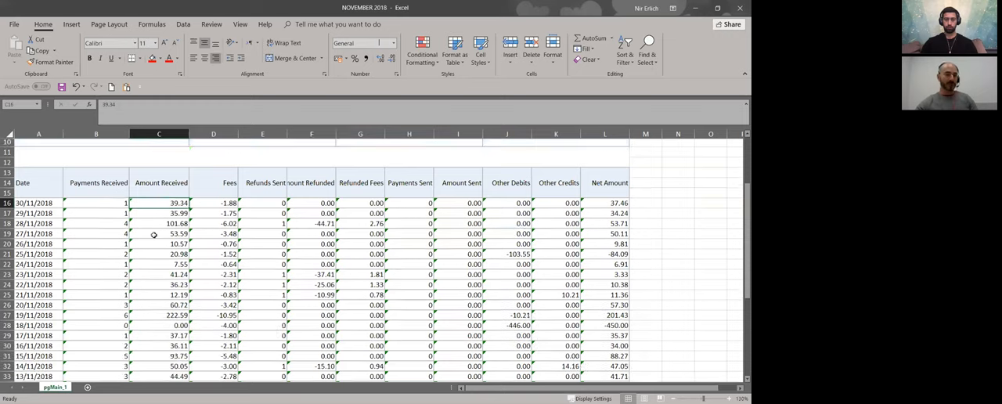
scroll("down", 3)
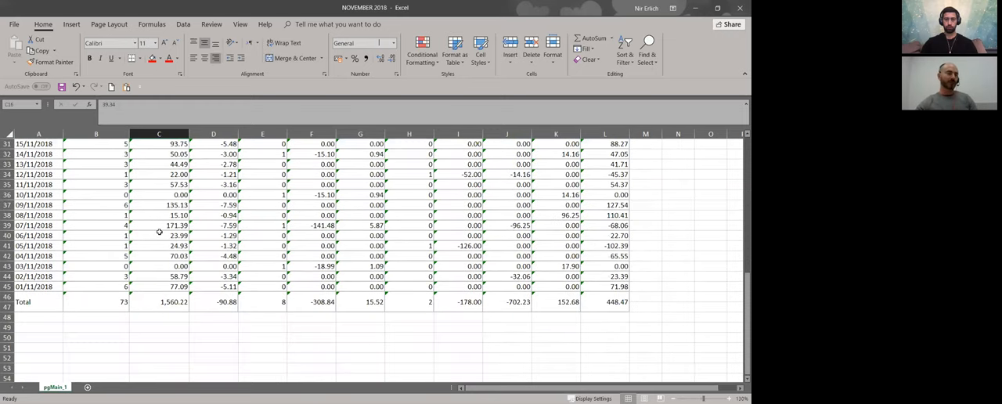
mouse_move(143, 302)
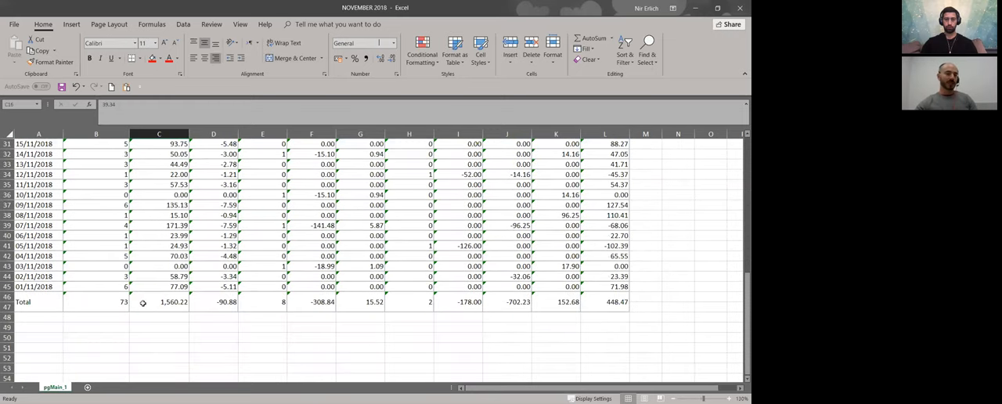
left_click(158, 302)
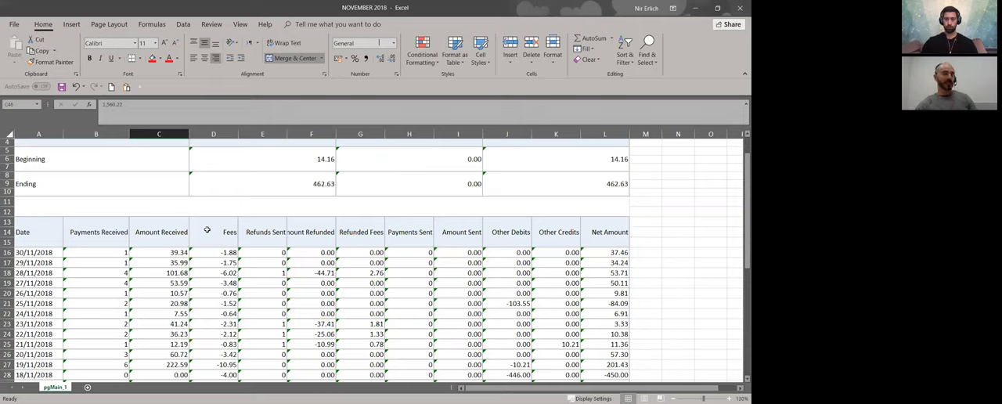
- Select the Fees column heading and its total of -90.88
left_click(213, 231)
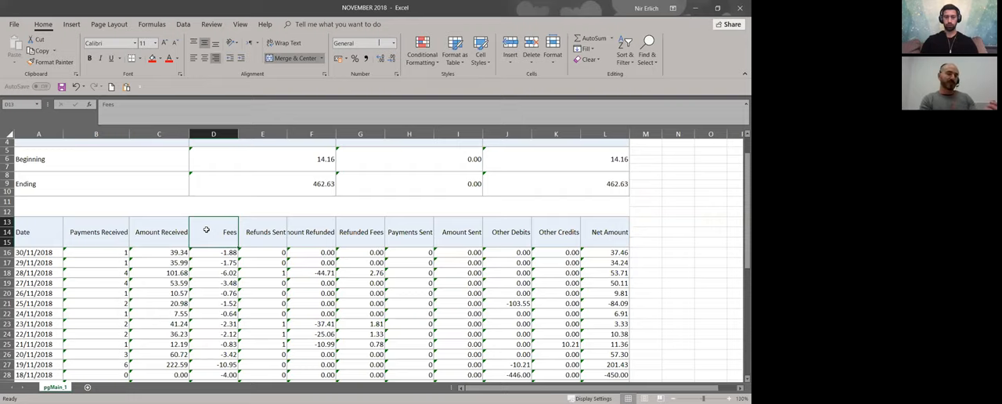
scroll("down", 3)
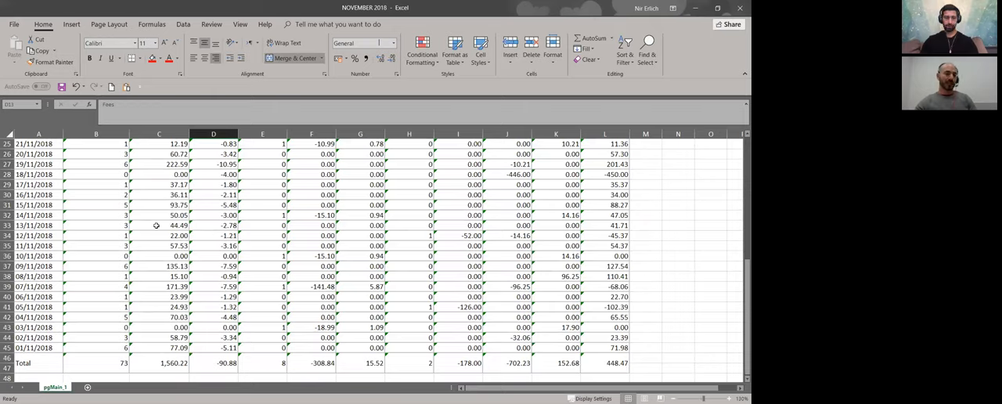
left_click(213, 363)
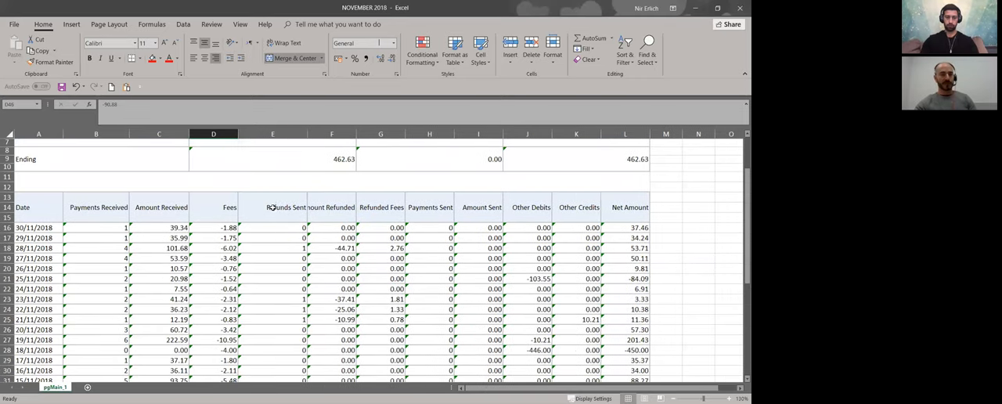
- Review the Refunds Sent total of 8, then select the Amount Refunded heading
left_click(272, 207)
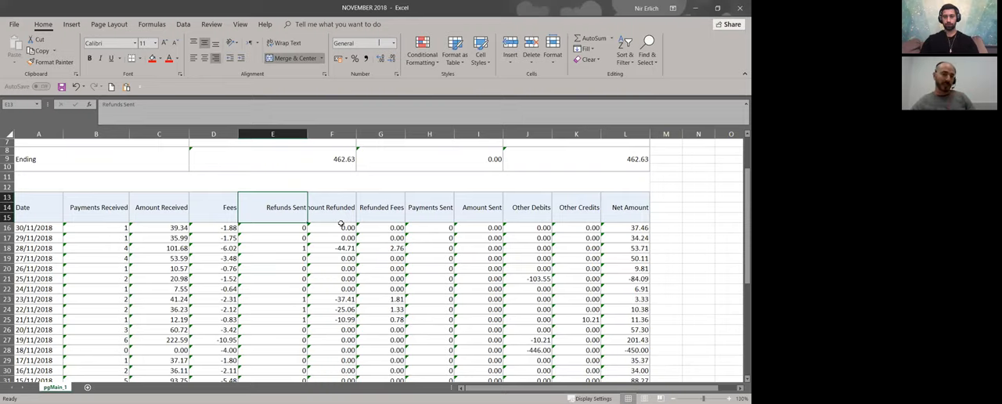
scroll("down", 3)
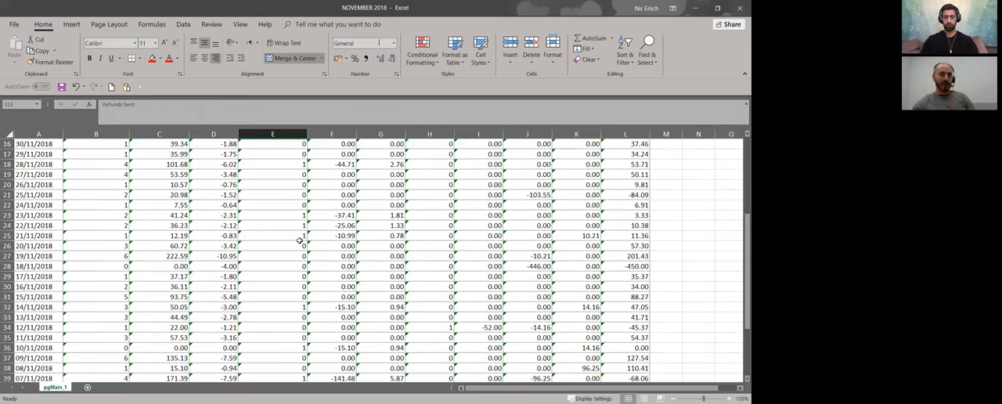
scroll("down", 3)
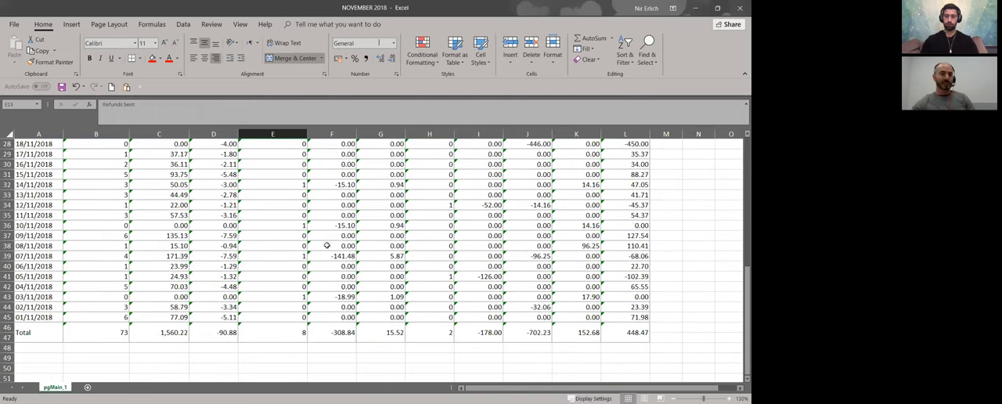
left_click(273, 332)
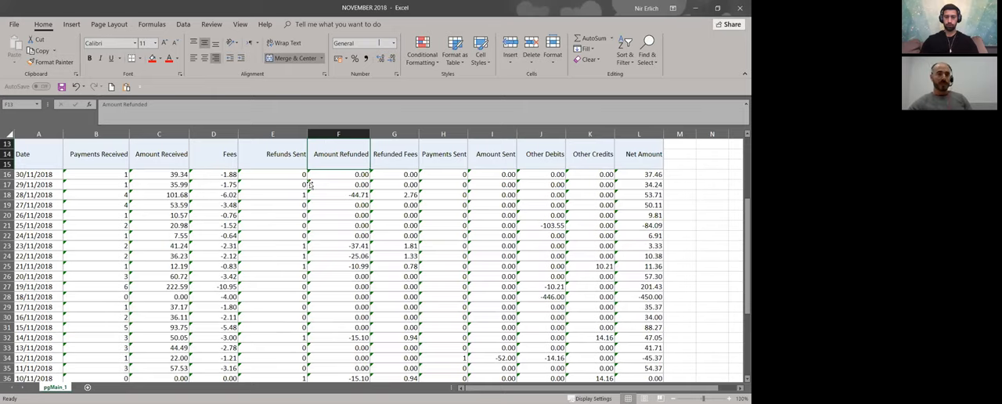
mouse_move(289, 185)
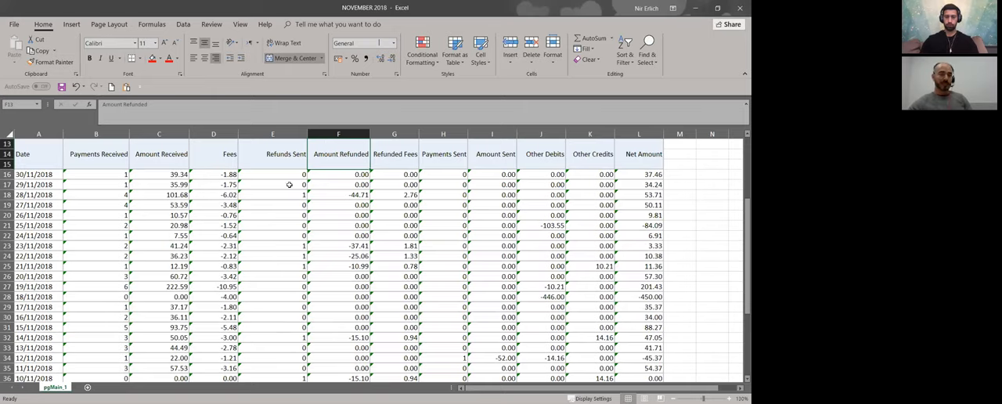
left_click(273, 154)
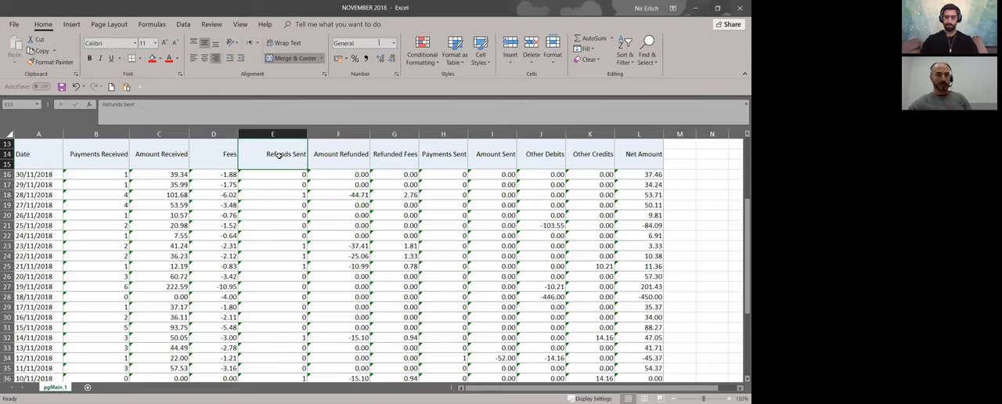
left_click(272, 195)
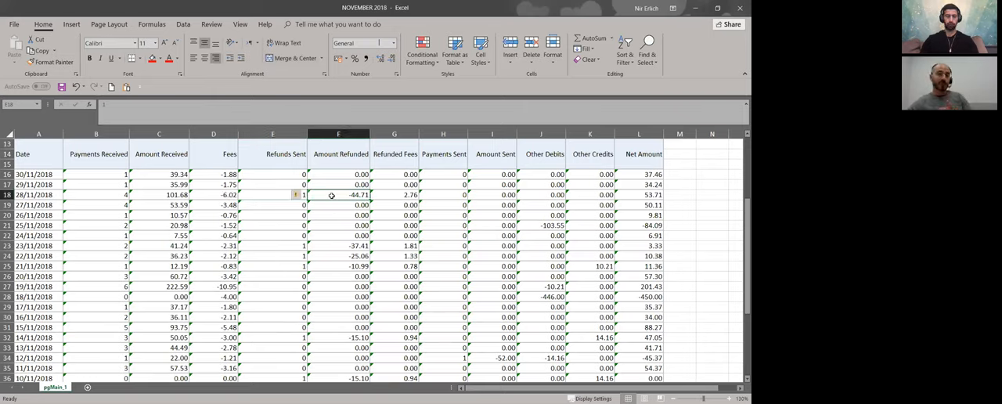
scroll("down", 3)
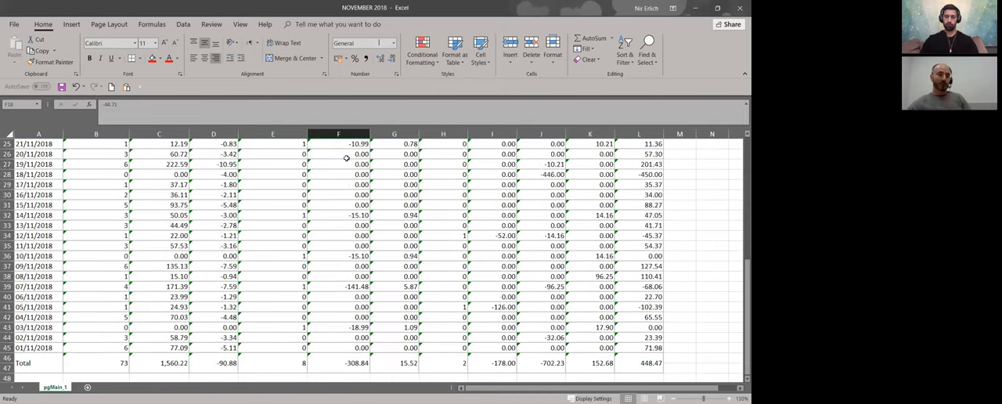
scroll("down", 3)
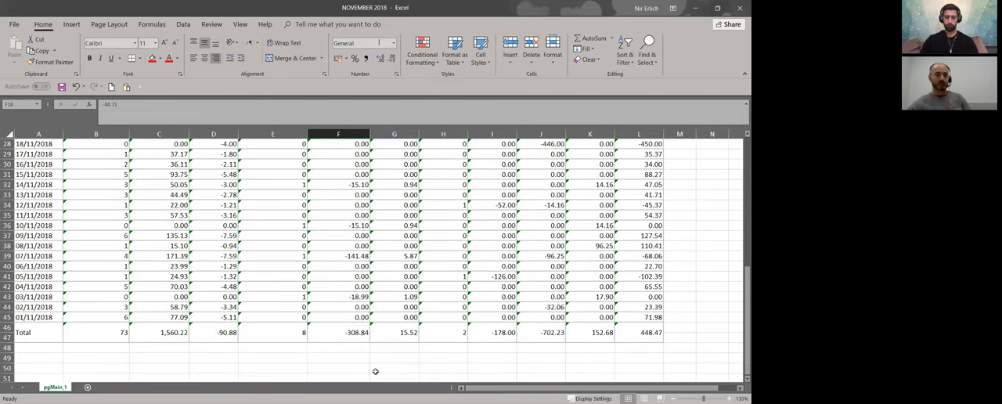
left_click(338, 332)
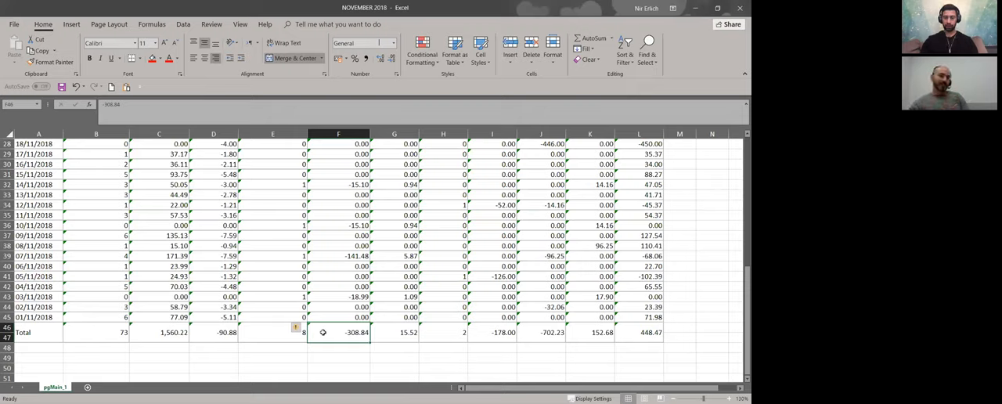
left_click(159, 332)
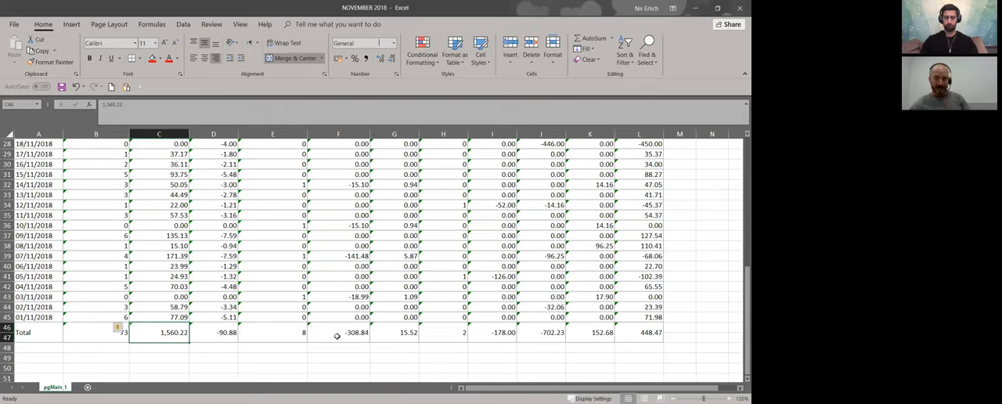
left_click(338, 332)
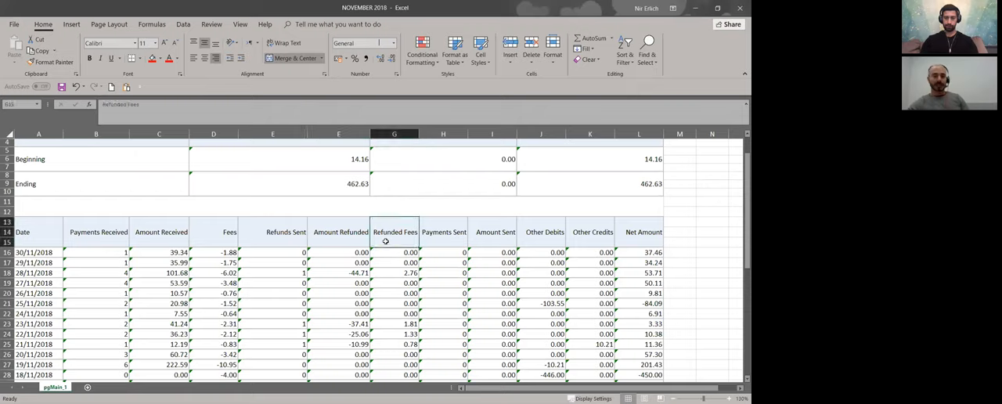
mouse_move(380, 156)
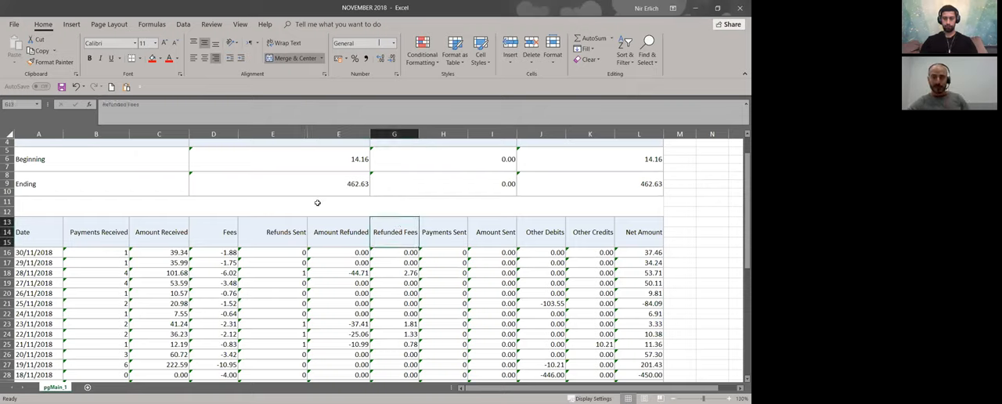
scroll("down", 3)
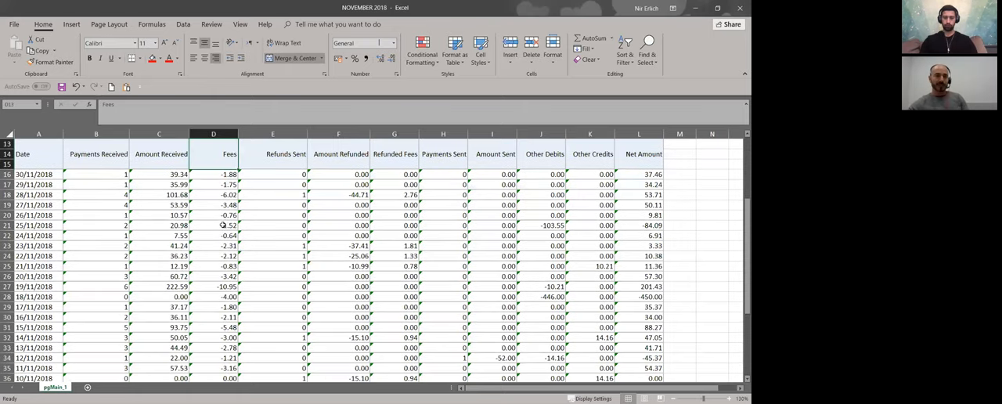
scroll("down", 3)
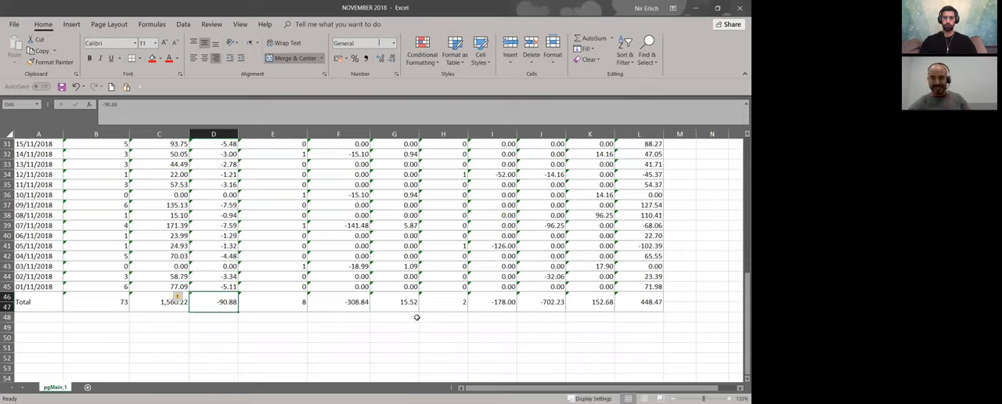
left_click(338, 301)
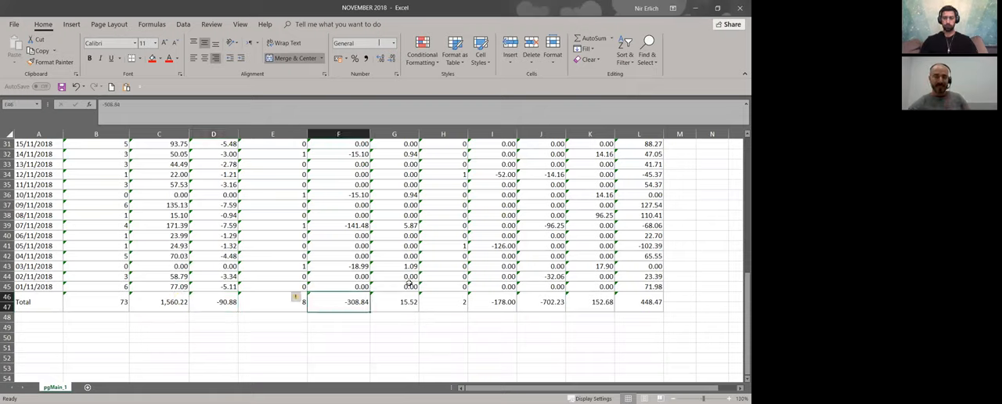
mouse_move(381, 263)
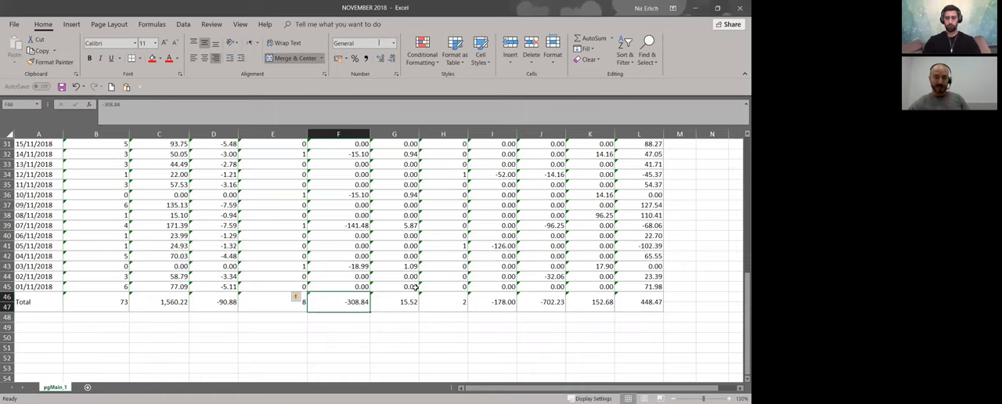
scroll("up", 3)
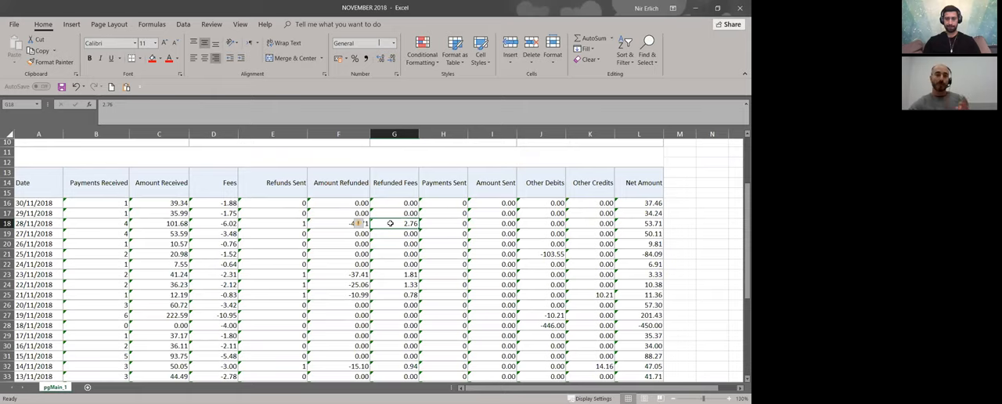
scroll("down", 3)
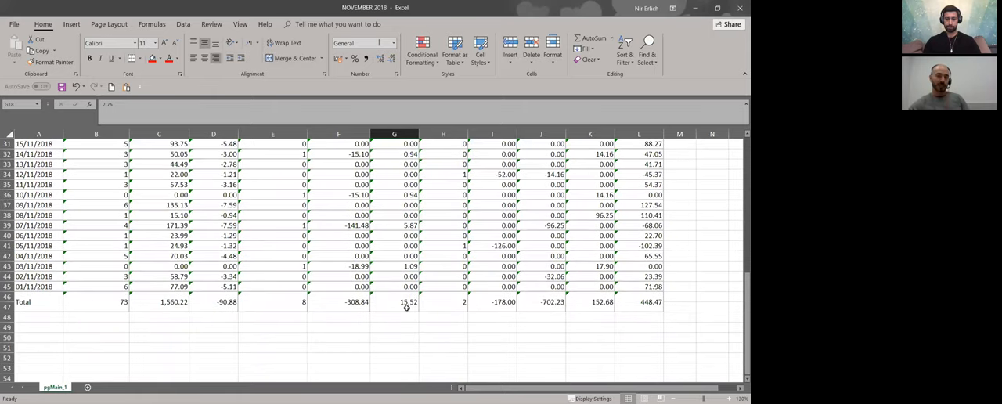
left_click(394, 301)
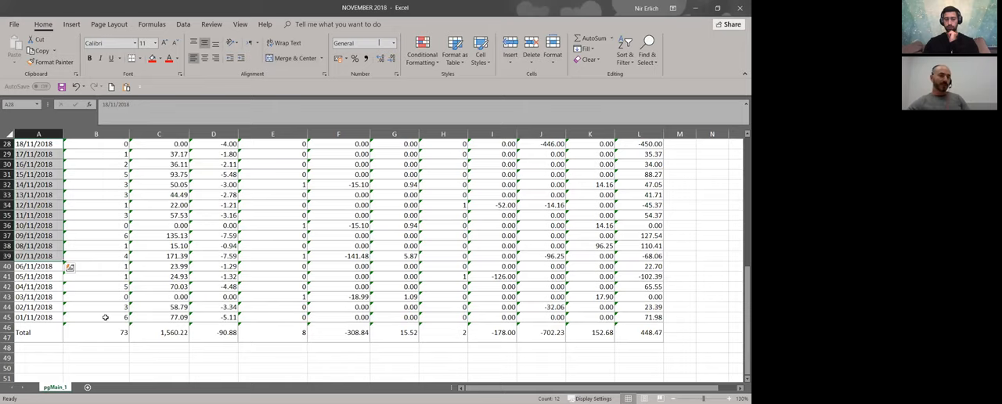
left_click(95, 332)
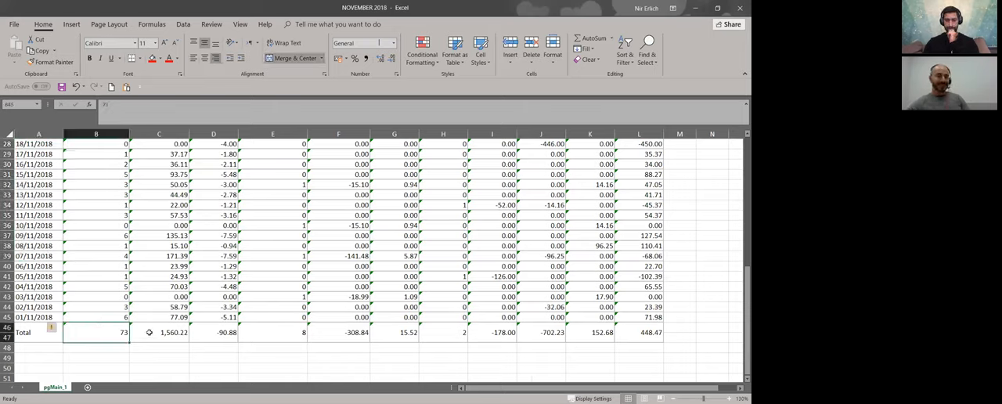
left_click(159, 327)
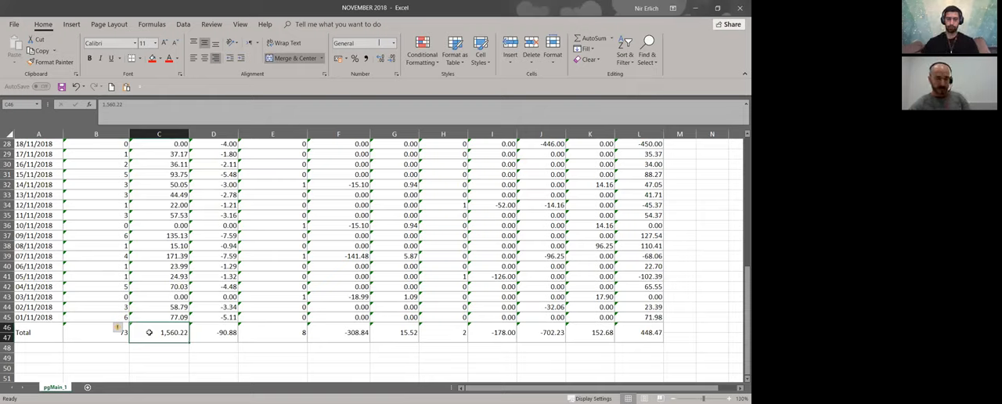
left_click(213, 332)
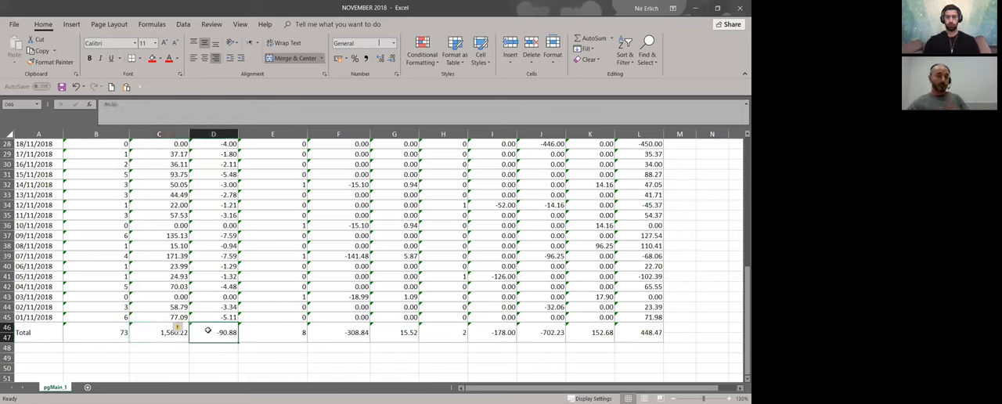
left_click(226, 332)
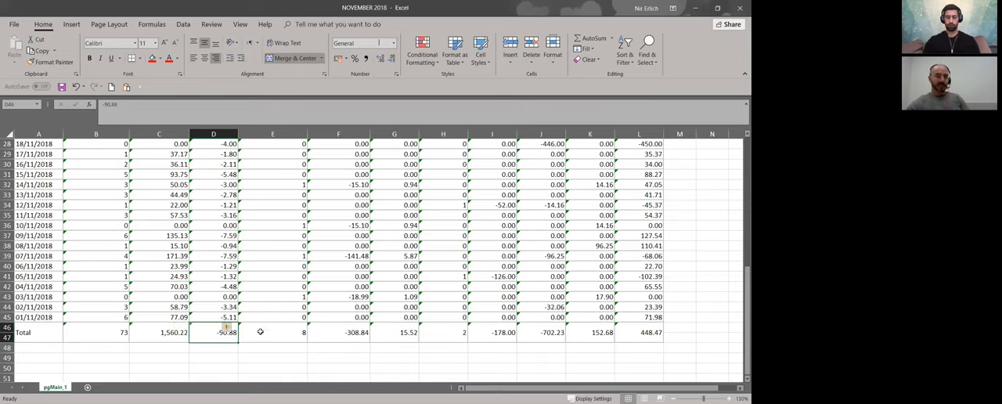
left_click(272, 332)
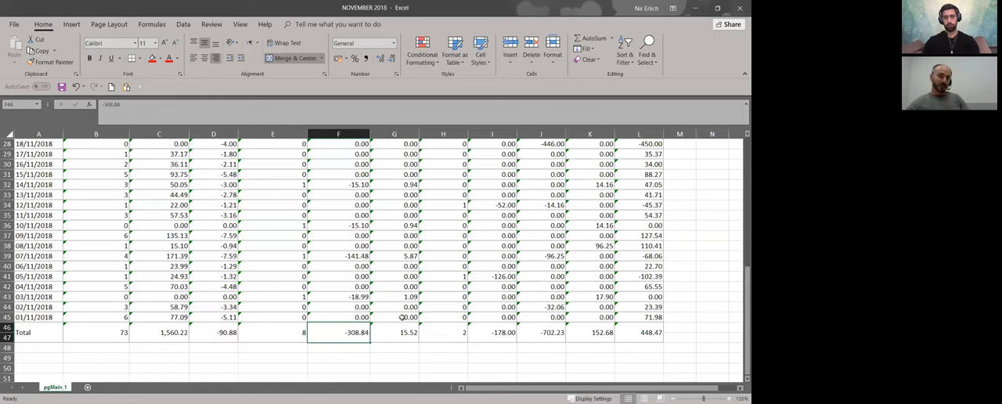
left_click(393, 332)
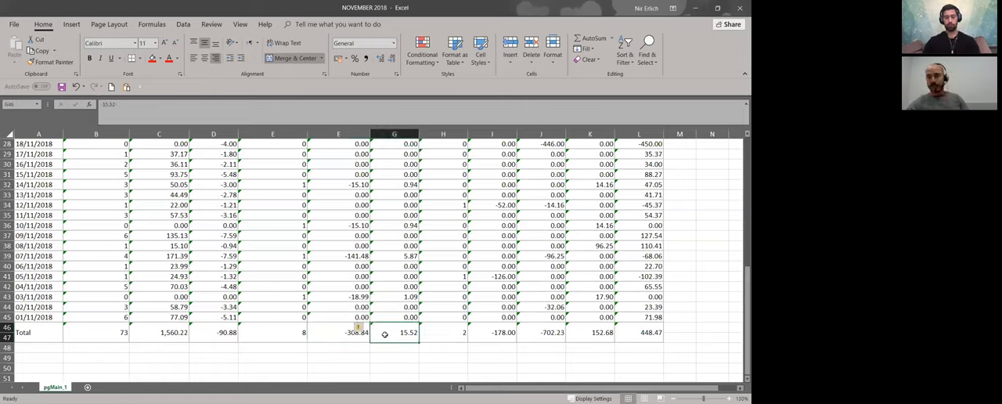